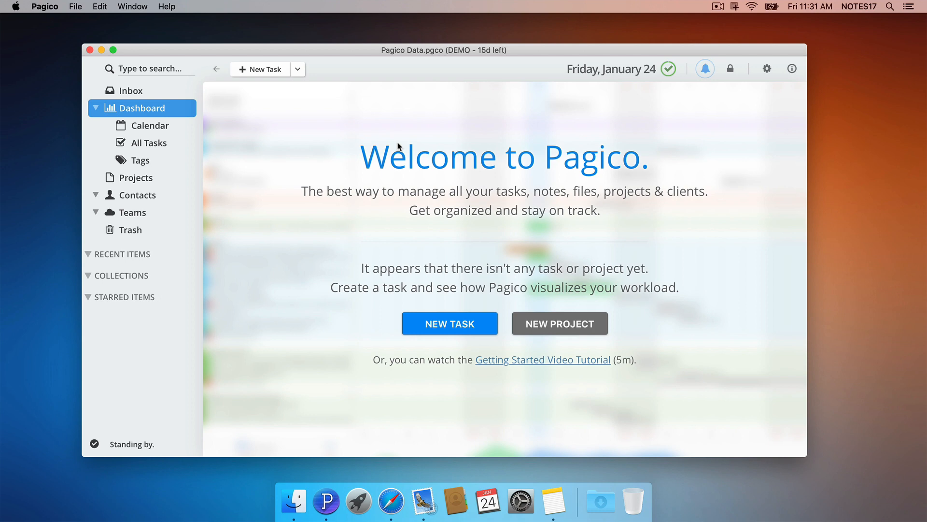
# - Leave the welcome screen by selecting Inbox in the sidebar, showing the empty Inbox
pyautogui.click(133, 89)
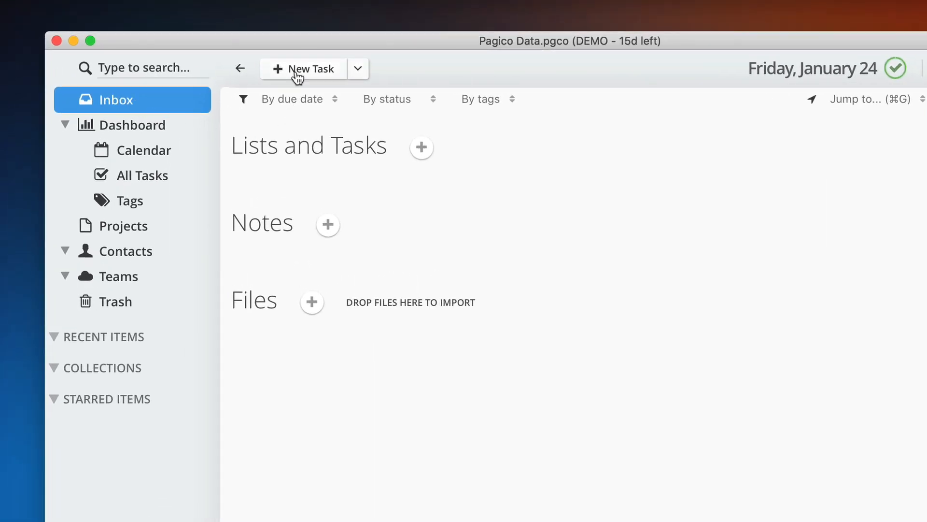
# - Create the Inbox task 'Transfer car title at BMV tomorrow', due tomorrow
pyautogui.click(310, 68)
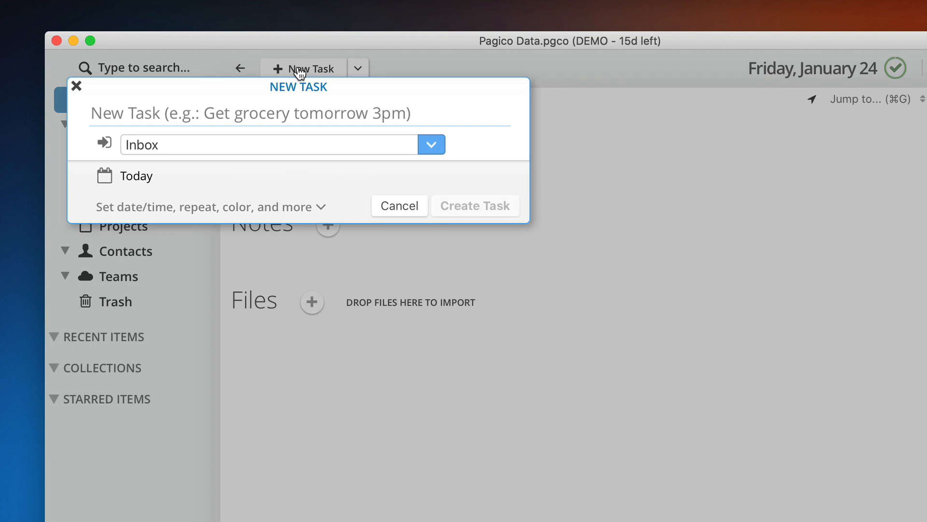
pyautogui.write('Transfer car title')
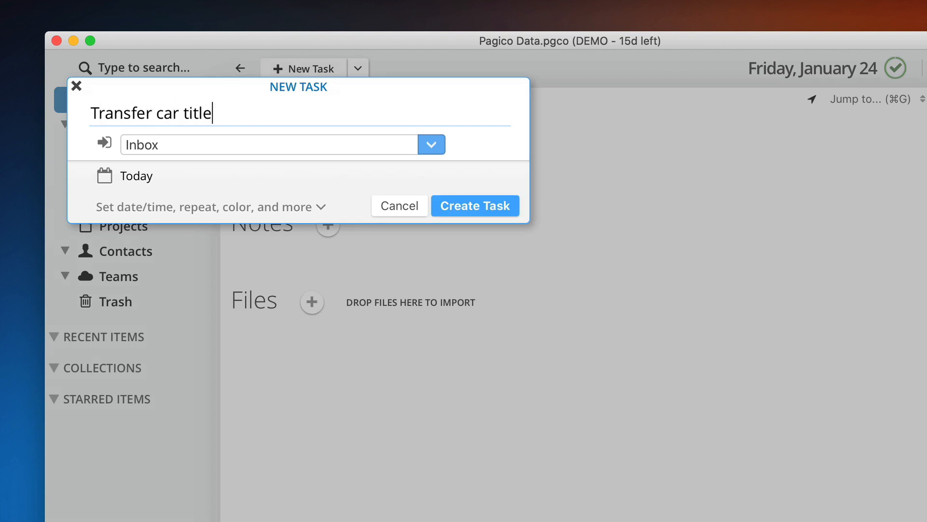
pyautogui.write('at BMV tomorrow')
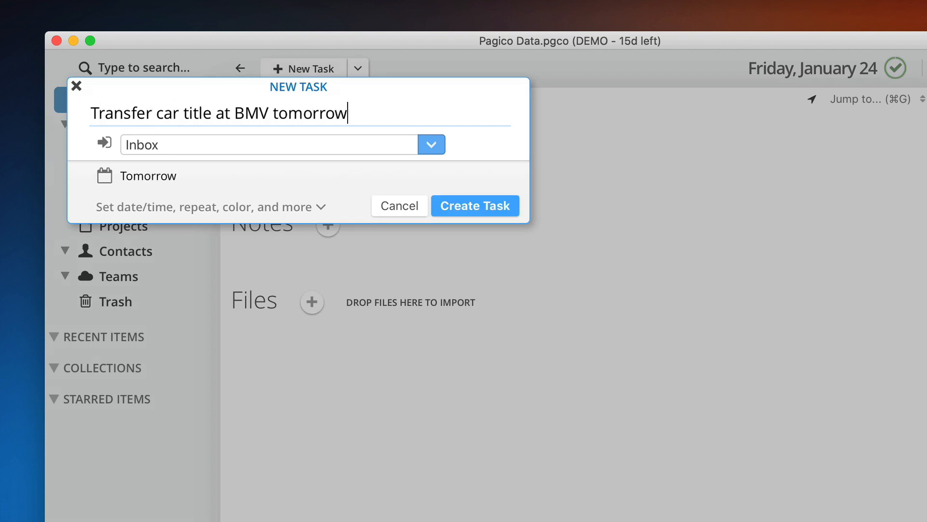
pyautogui.click(474, 205)
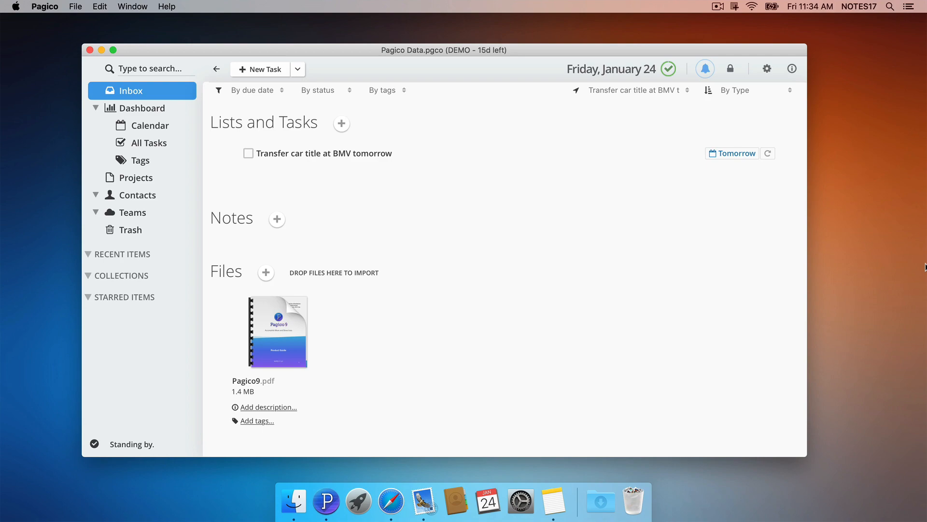
# - Create and open a new project named 'Trip to Miami, FL' from the Projects area
pyautogui.click(135, 178)
pyautogui.write('Trip')
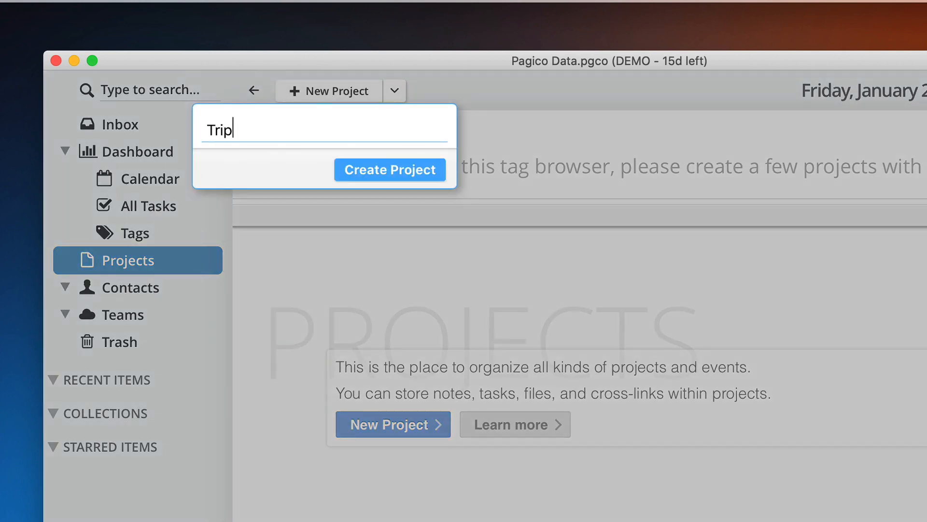
pyautogui.click(389, 170)
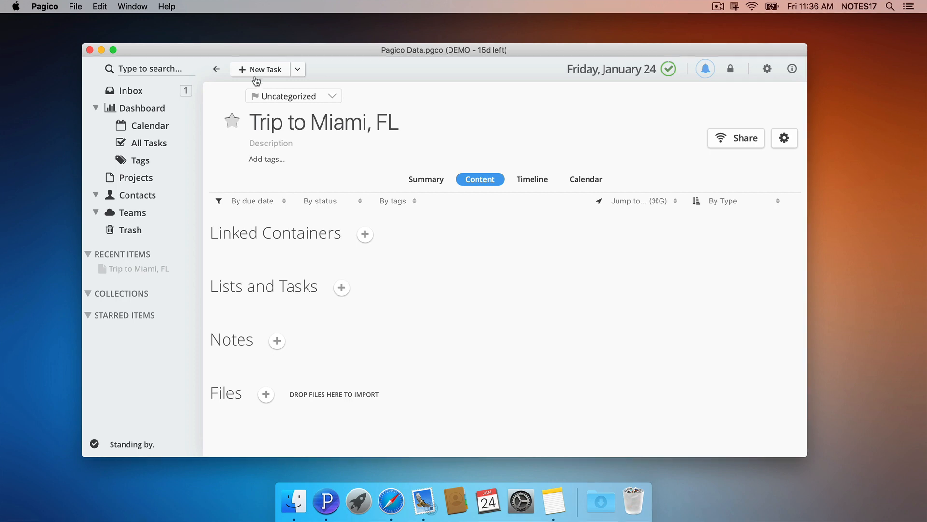
# - Start a new Todo list in the project: hotel, plane tickets, rental car, surfing spots first
pyautogui.click(341, 288)
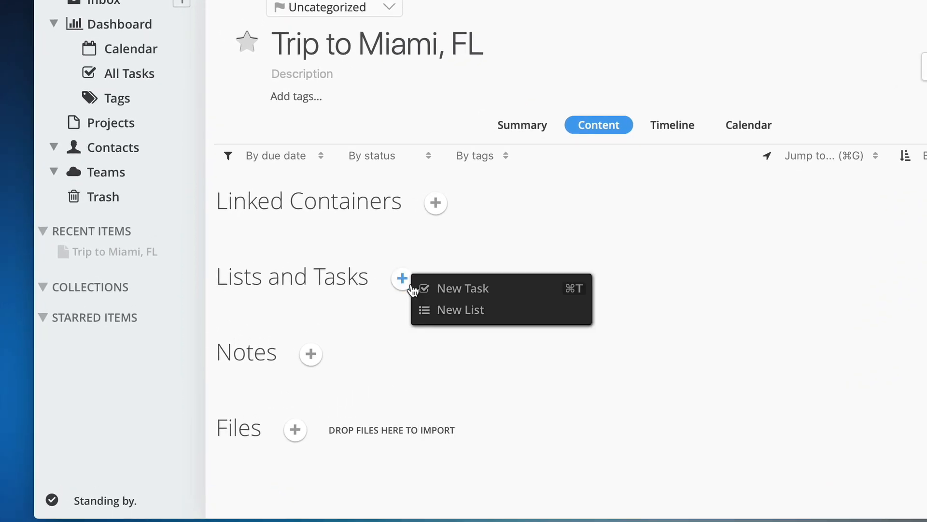
pyautogui.click(462, 310)
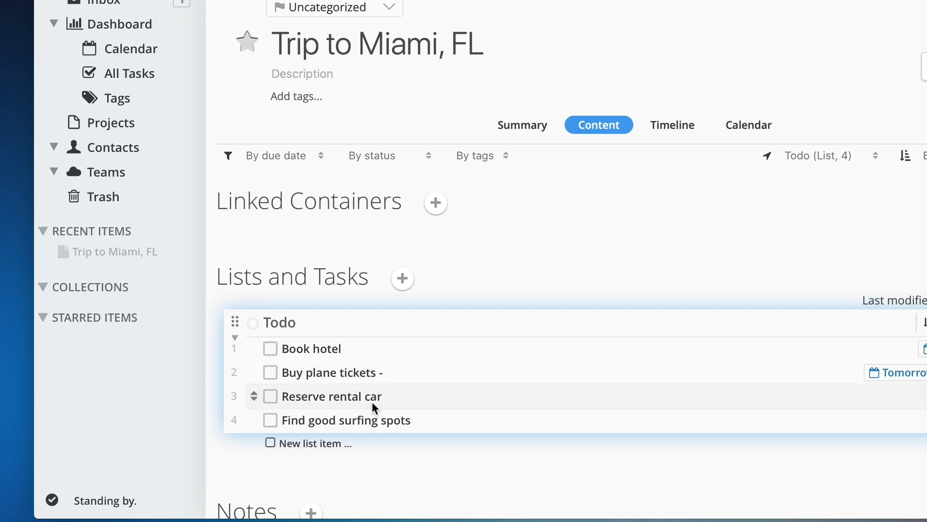
pyautogui.moveTo(251, 423)
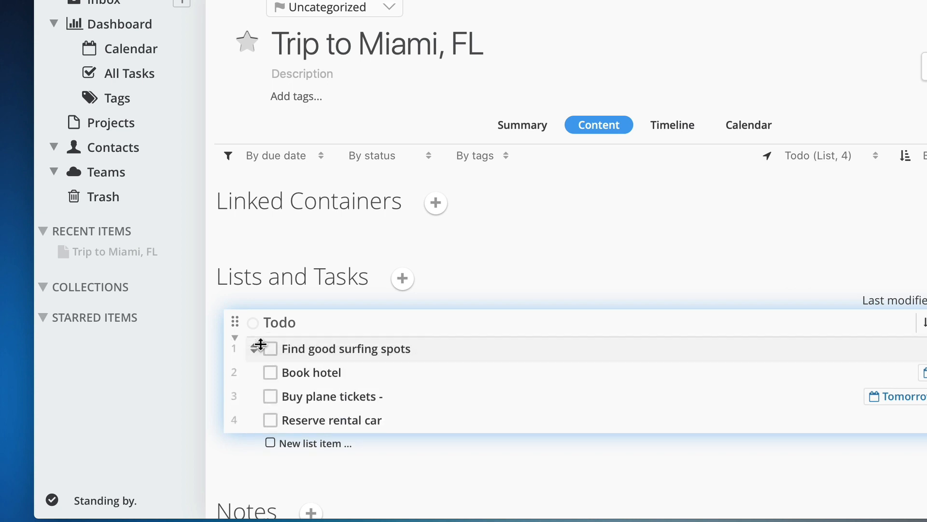
pyautogui.moveTo(589, 248)
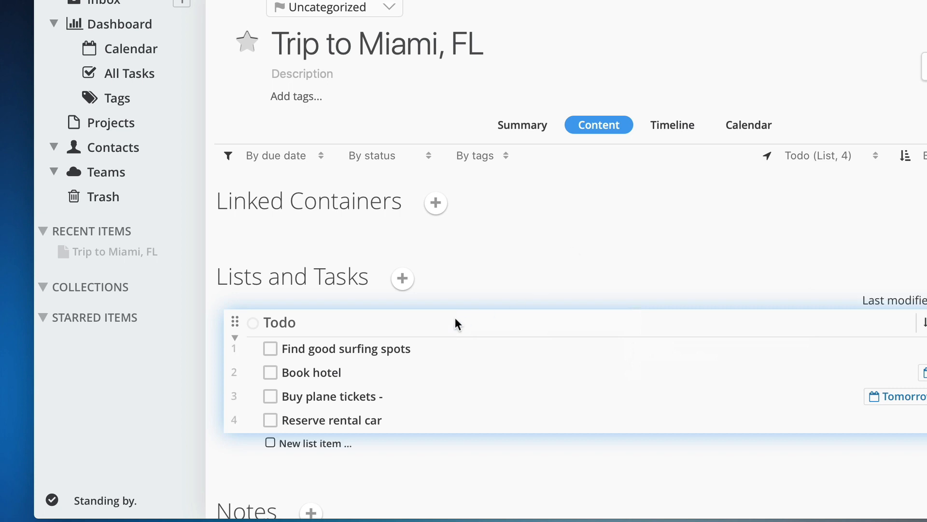
# - Schedule 'Find good surfing spots' for Today from its context menu
pyautogui.rightClick(346, 349)
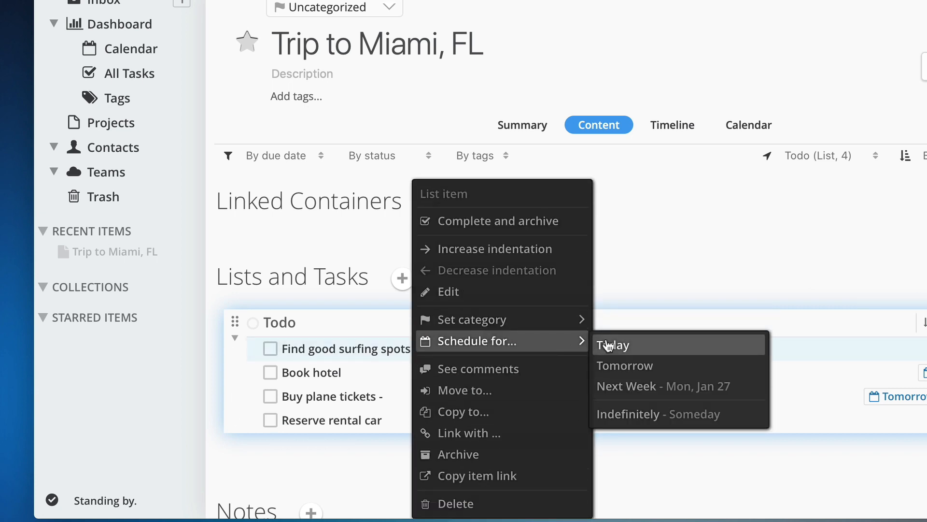
pyautogui.click(614, 346)
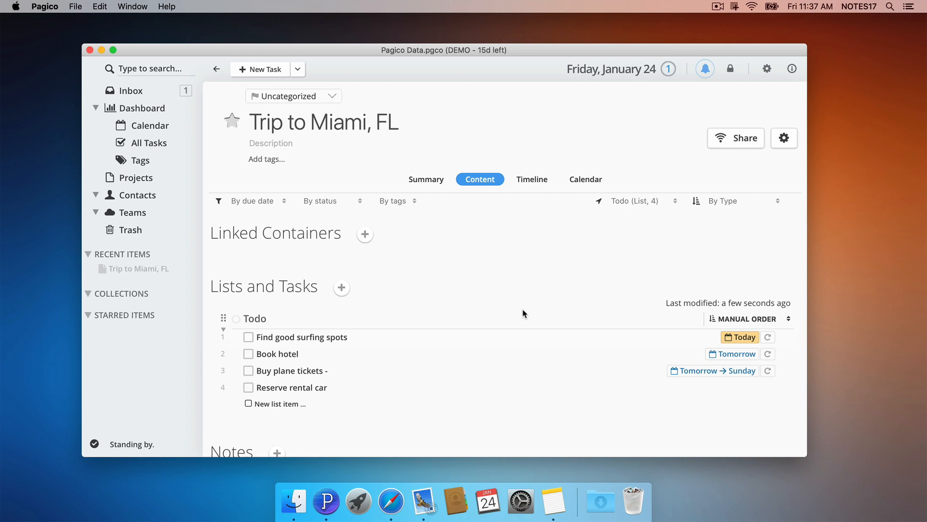
pyautogui.scroll(-3)
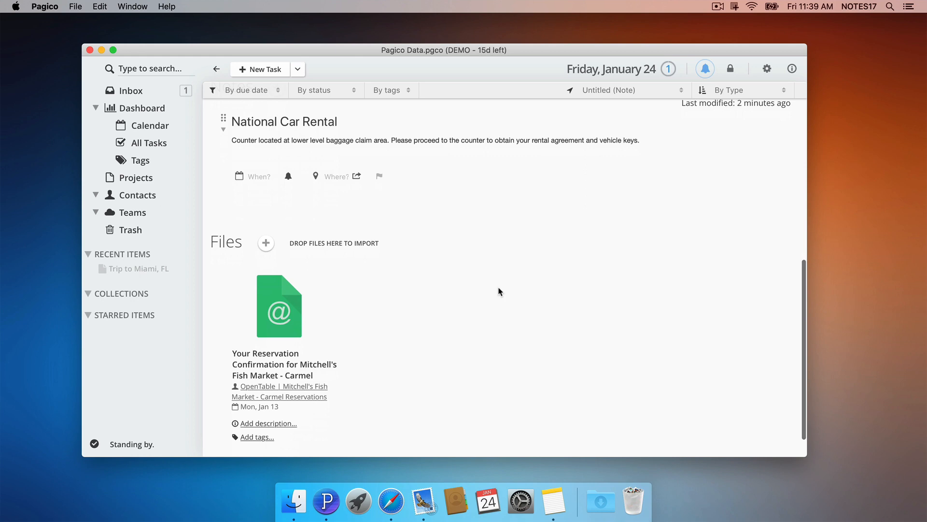
pyautogui.click(139, 269)
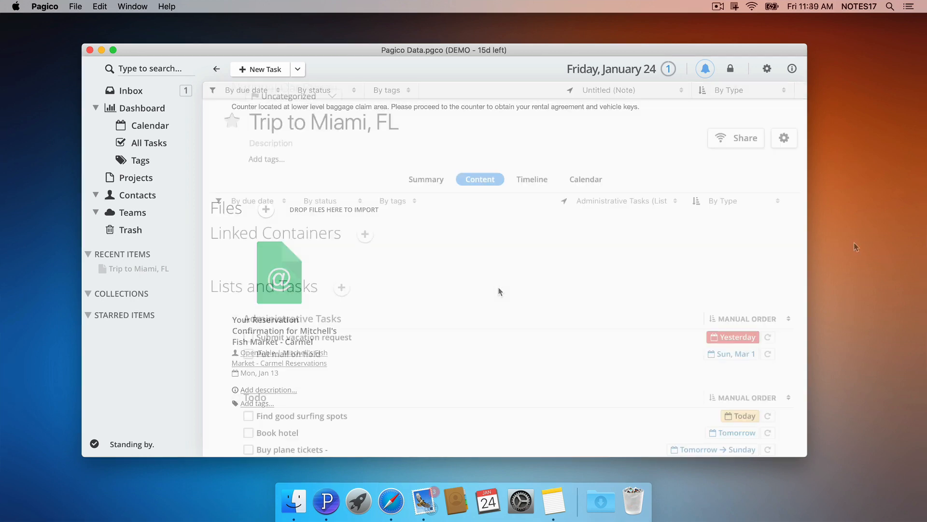
pyautogui.scroll(-3)
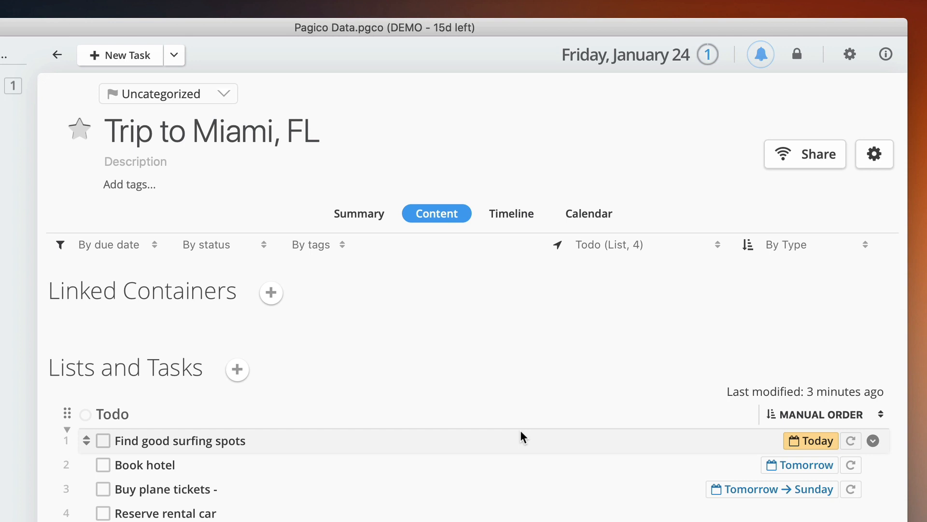
pyautogui.moveTo(502, 245)
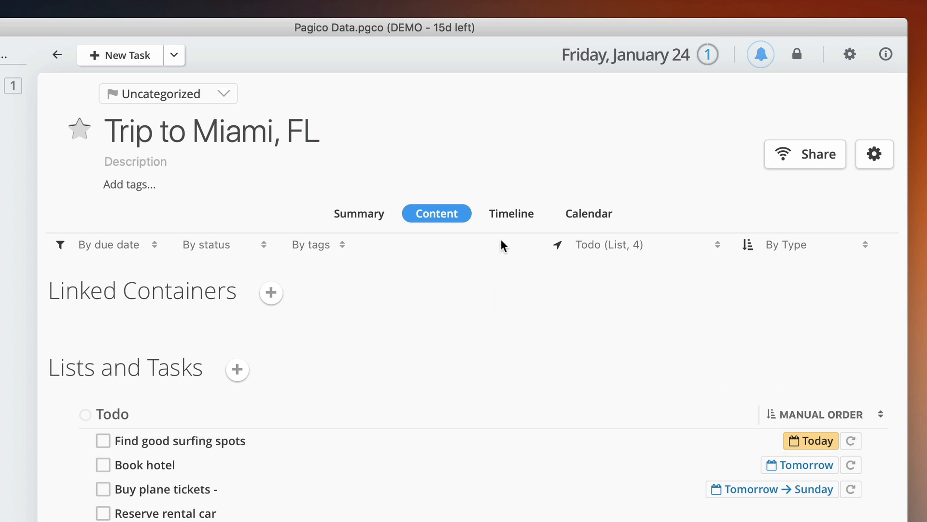
# - View the project's tasks on the Timeline, then as the January 2020 month calendar
pyautogui.click(510, 212)
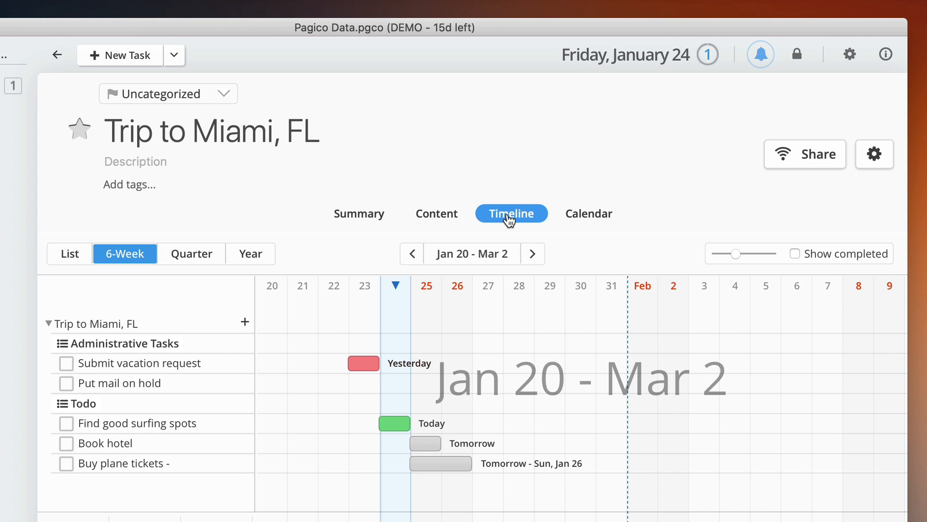
pyautogui.moveTo(588, 212)
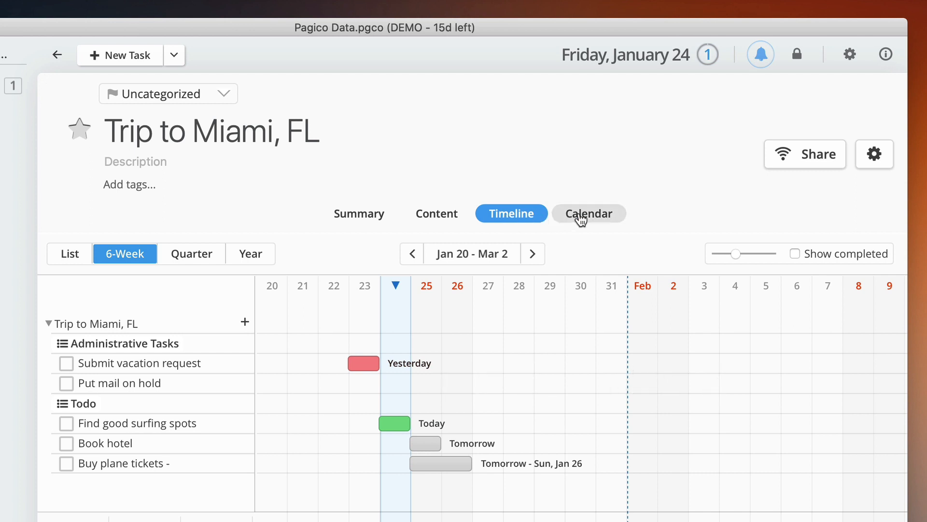
pyautogui.click(588, 213)
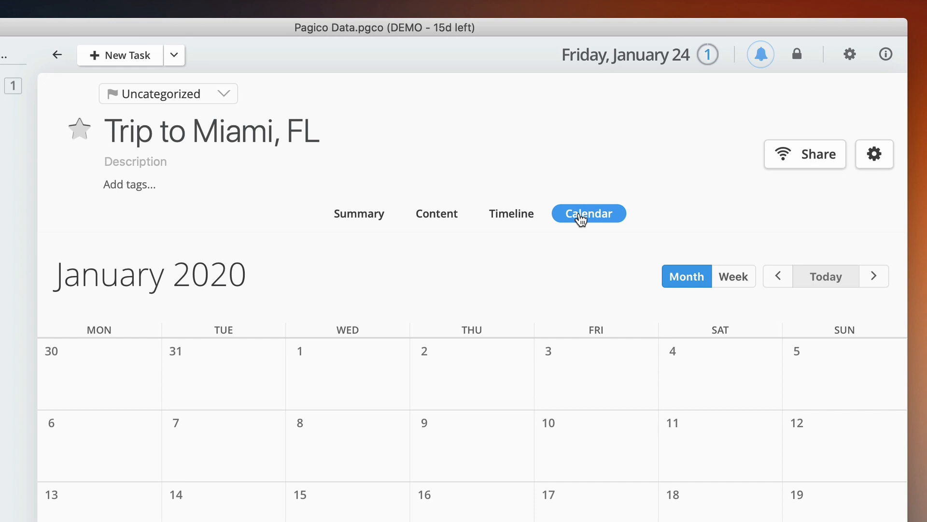
pyautogui.moveTo(358, 221)
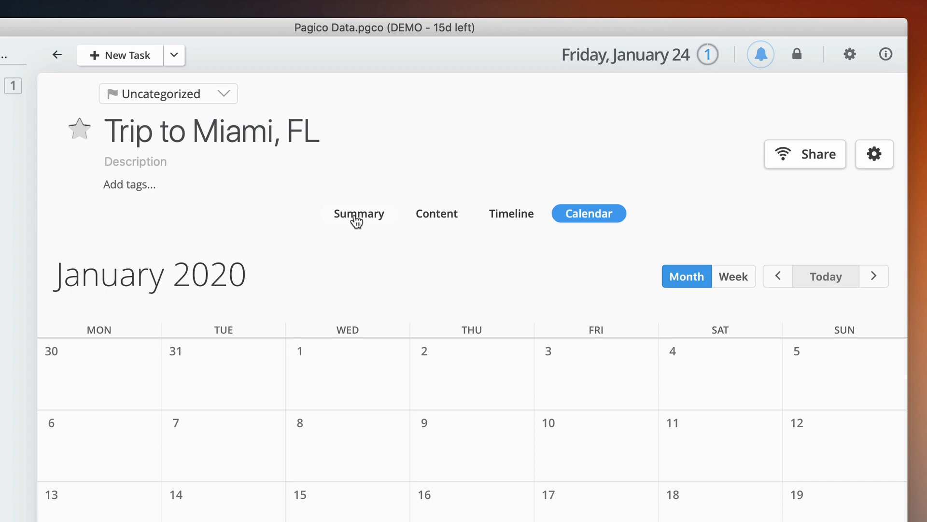
pyautogui.click(358, 213)
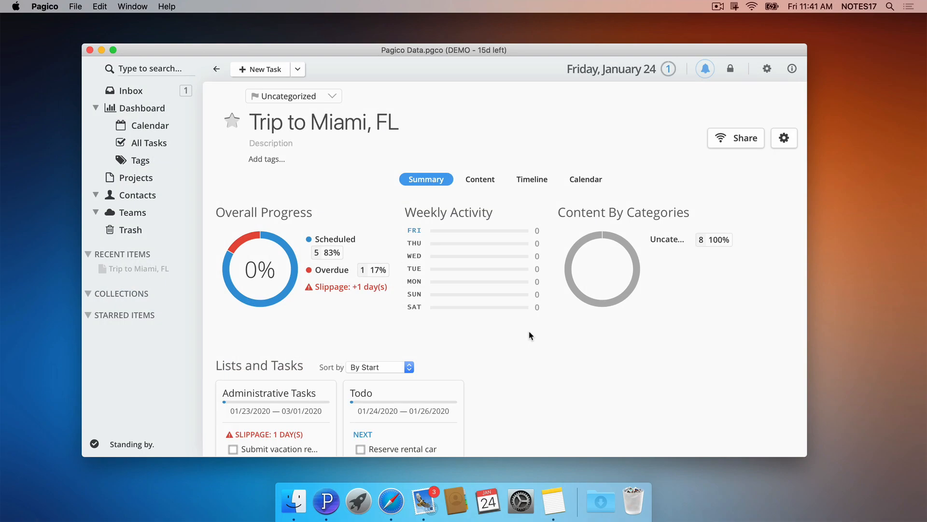
pyautogui.scroll(-3)
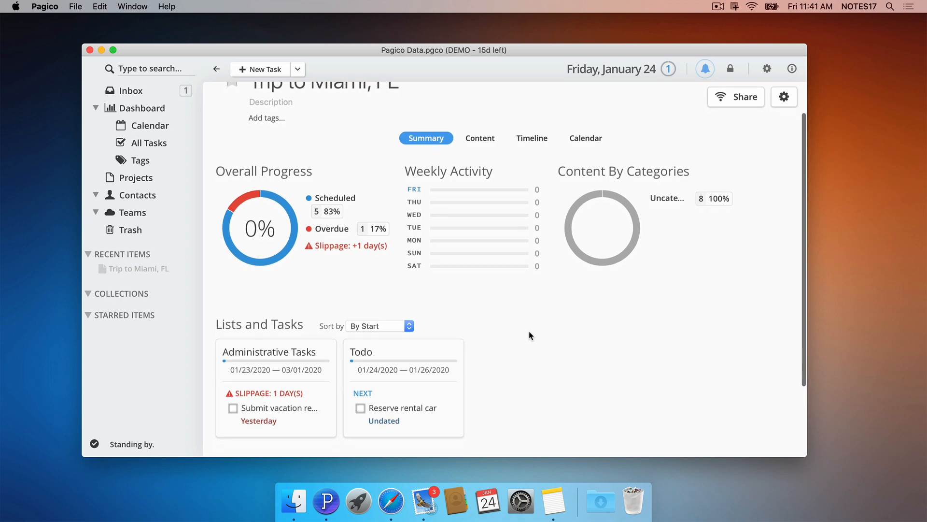
pyautogui.scroll(3)
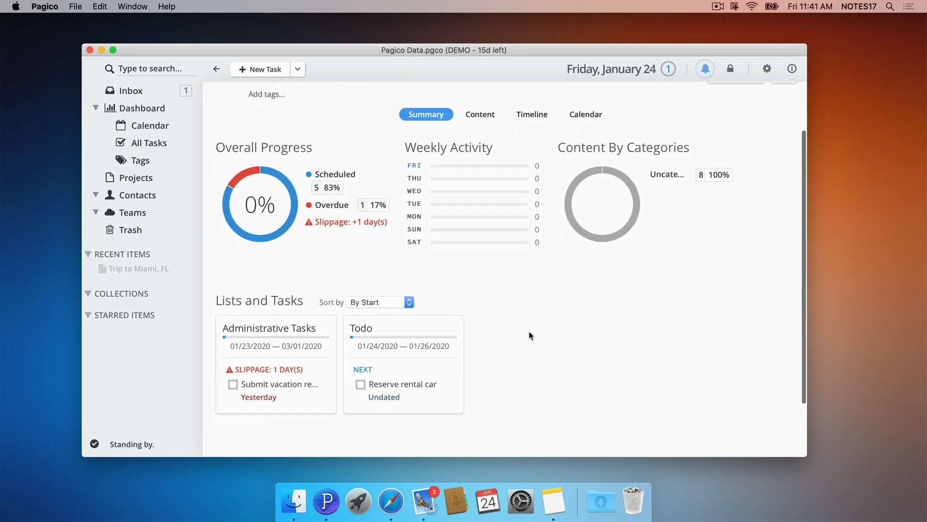
pyautogui.scroll(3)
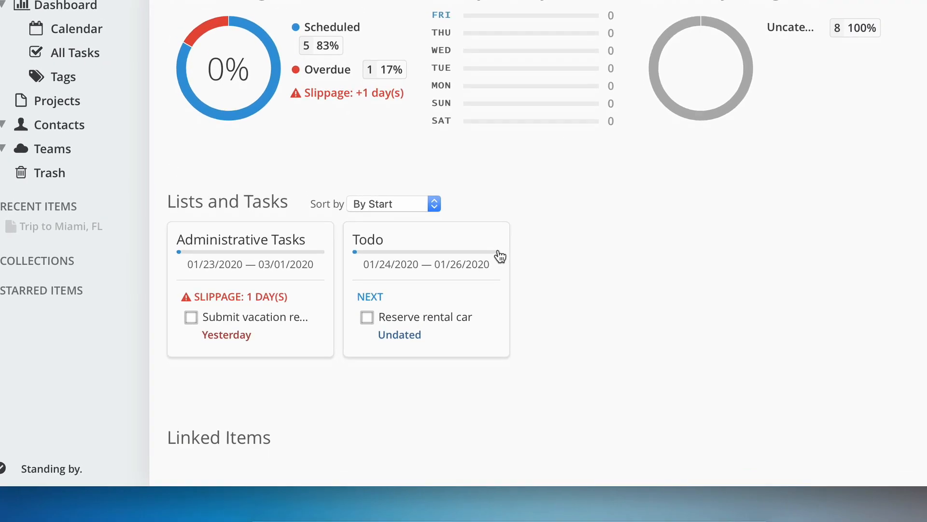
pyautogui.moveTo(518, 263)
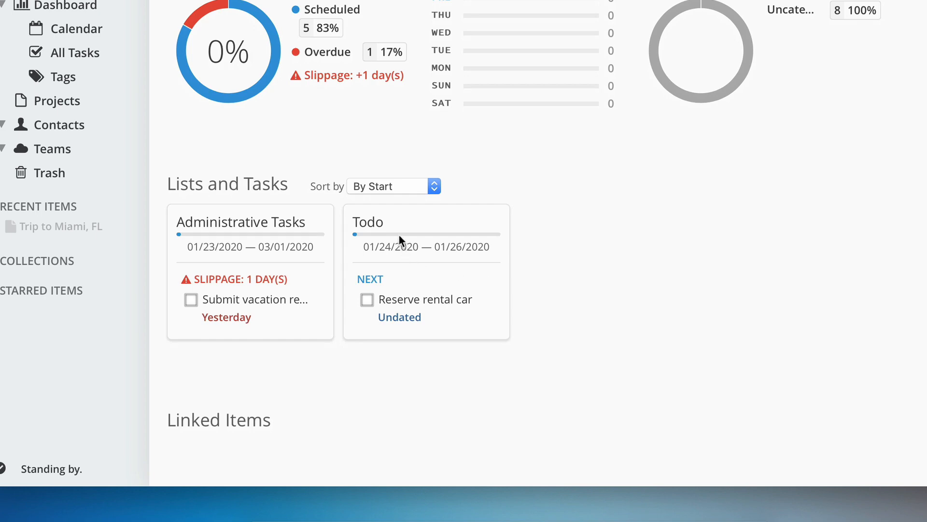
pyautogui.moveTo(420, 277)
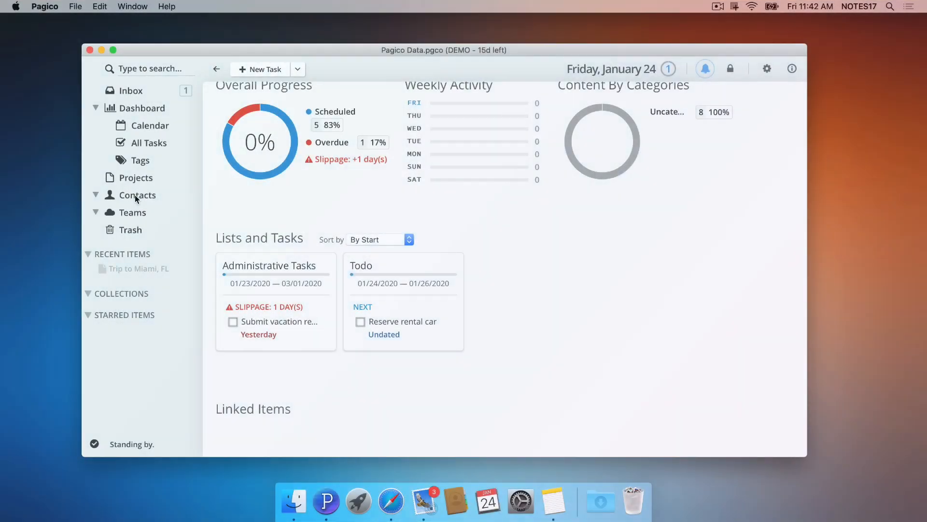
# - Create the contact John Appleseed in Contacts and return to the contacts list
pyautogui.click(137, 194)
pyautogui.write('John Appleseed')
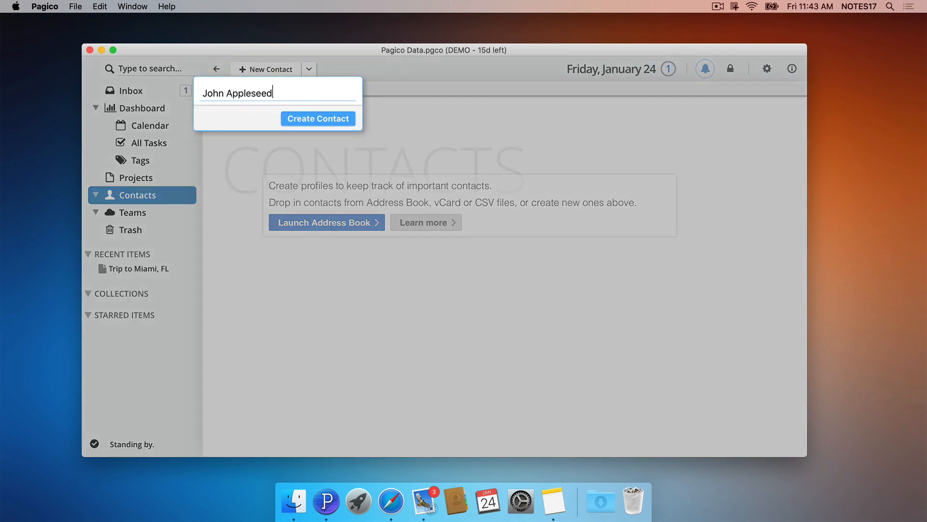
pyautogui.click(317, 118)
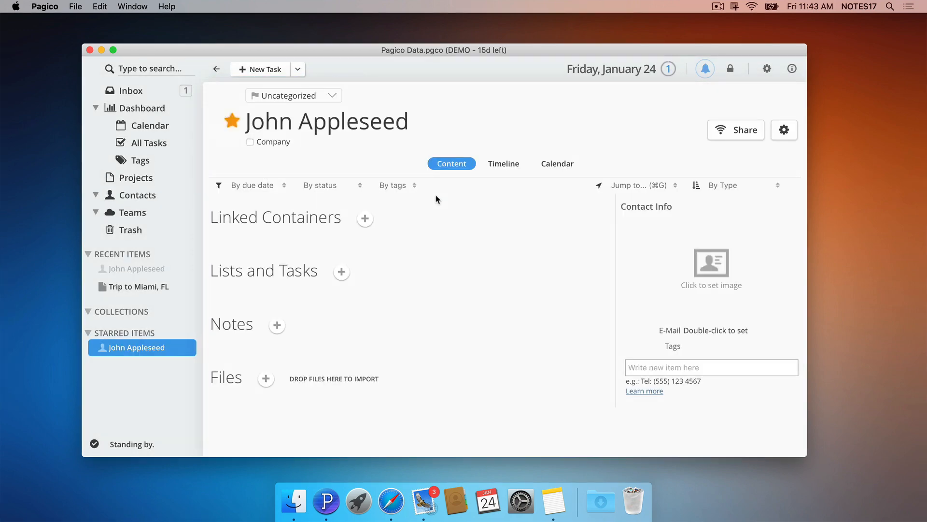
pyautogui.click(139, 194)
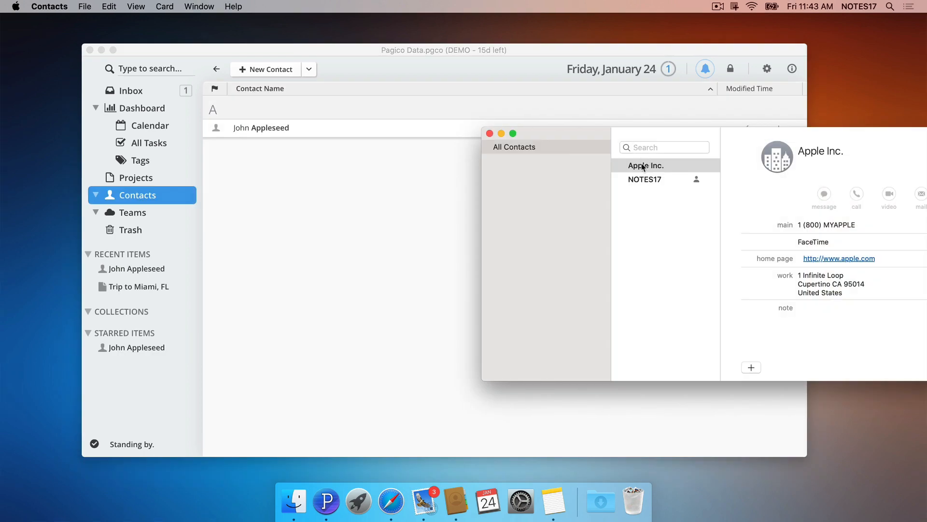
# - Import the Apple Inc. address-book card as a Pagico company contact and open its record
pyautogui.click(645, 165)
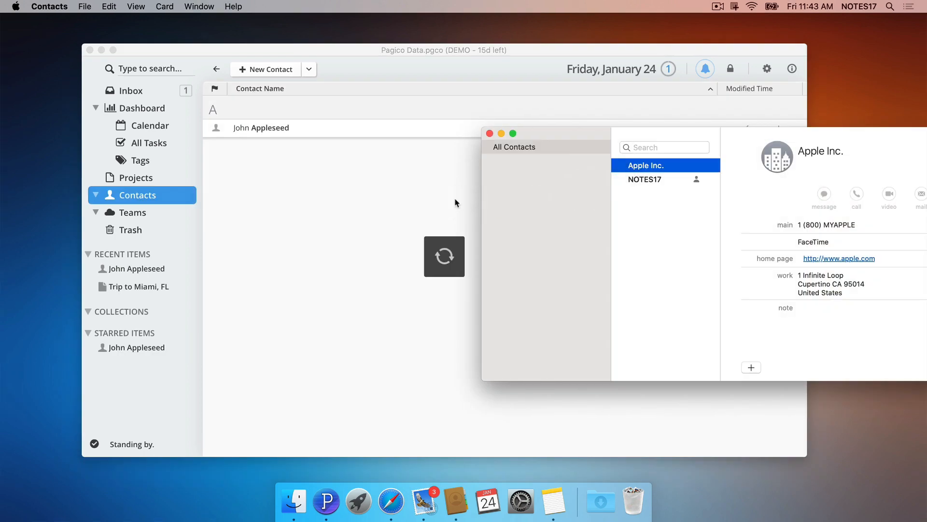
pyautogui.doubleClick(646, 165)
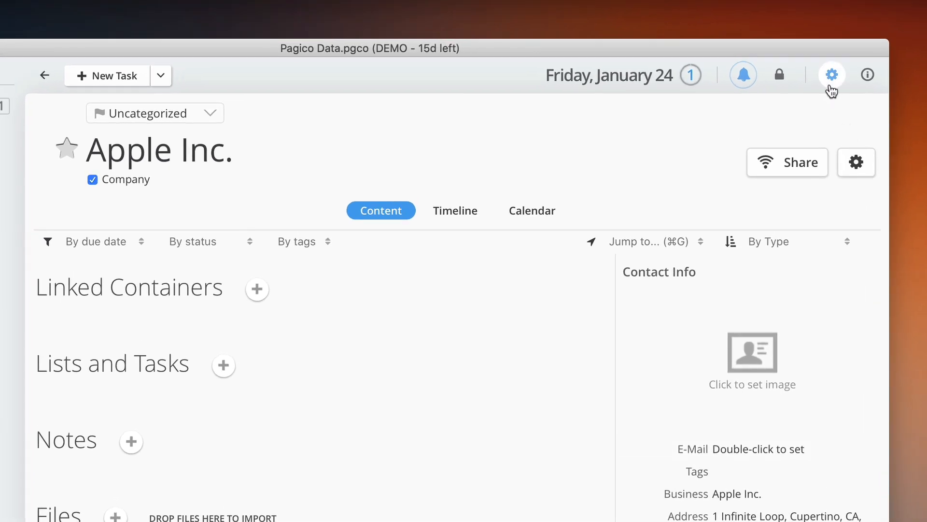
# - Open Preferences and scroll to the Sharing & Syncing section showing Personal Cloud off
pyautogui.click(831, 74)
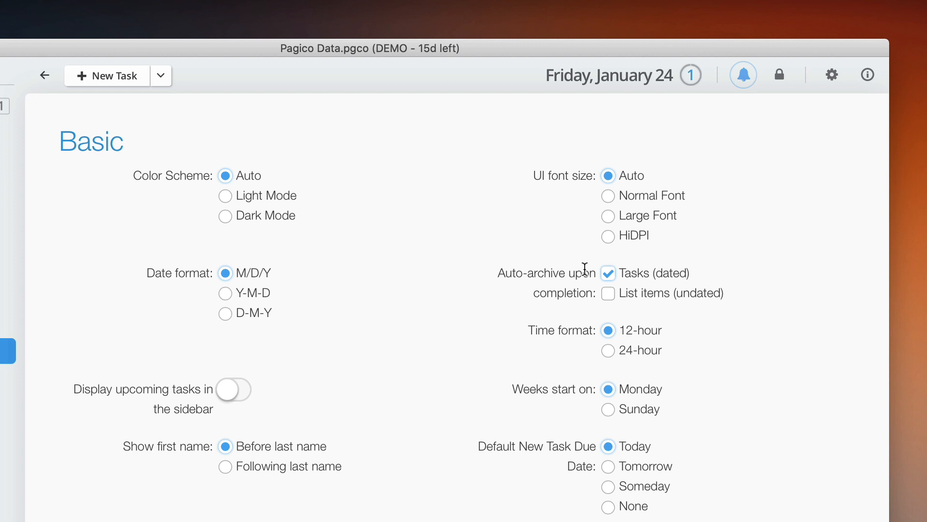
pyautogui.scroll(-3)
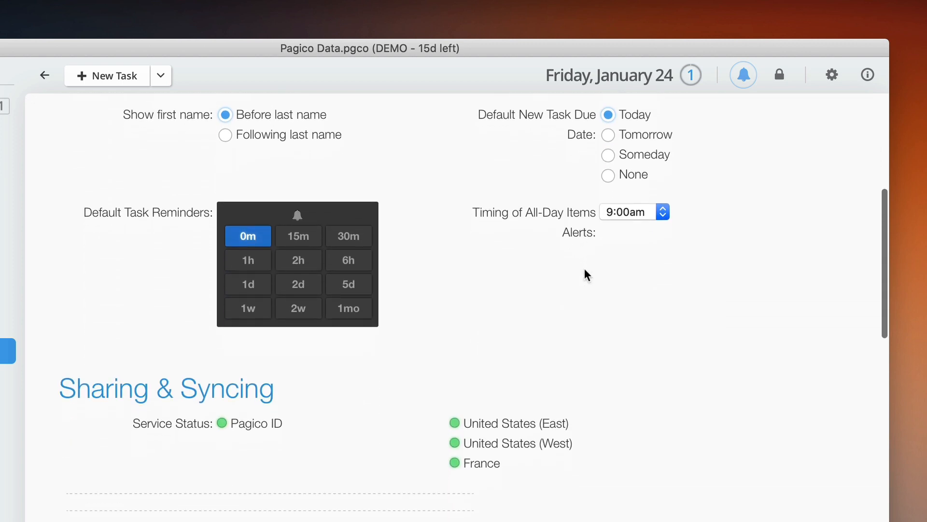
pyautogui.scroll(-3)
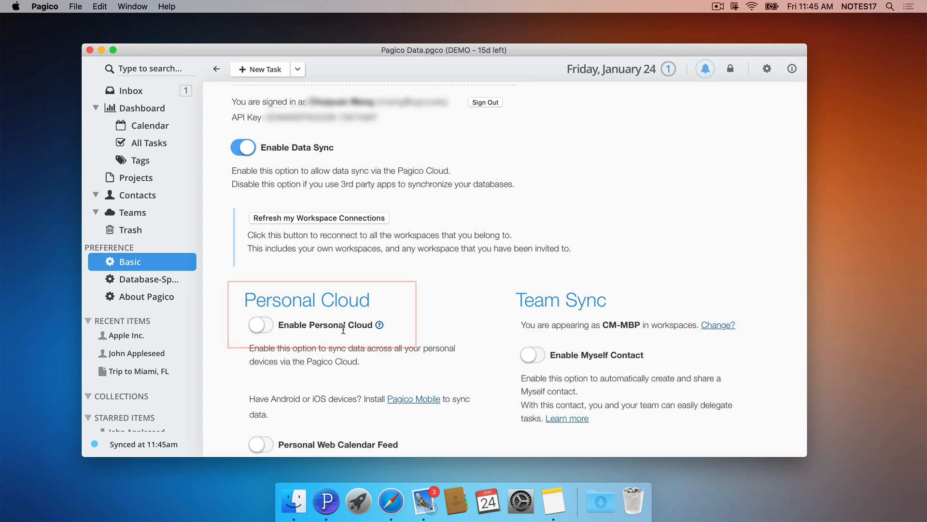
# - Enable Personal Cloud and let the sync finish, using 0.4 MB of 1 GB
pyautogui.click(260, 324)
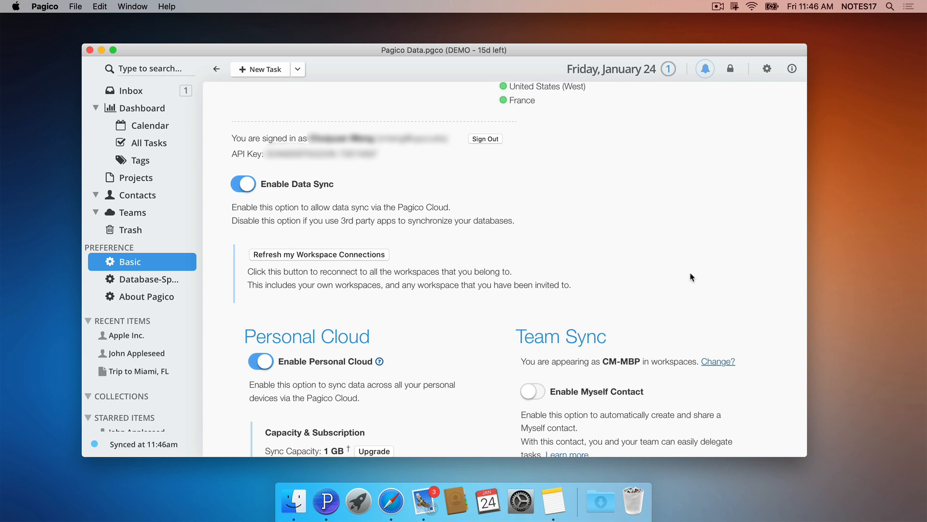
pyautogui.scroll(-3)
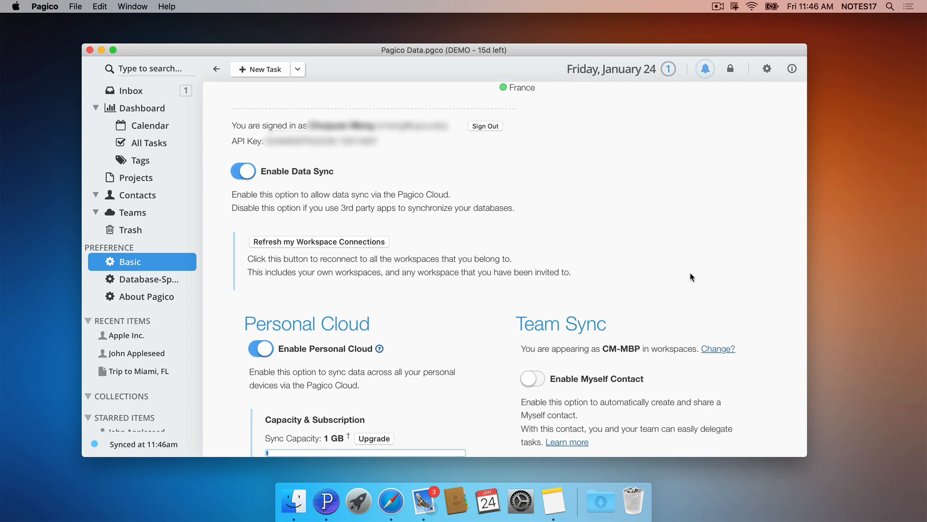
pyautogui.scroll(-3)
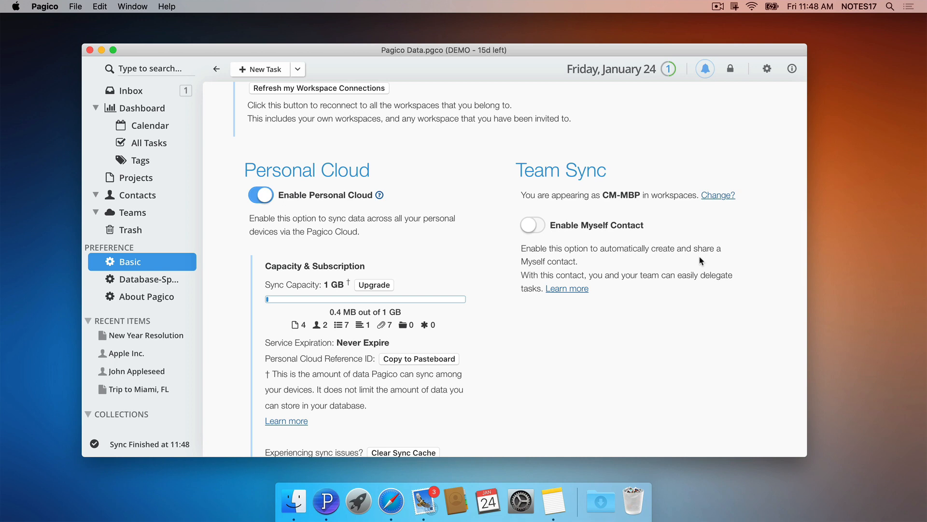
pyautogui.moveTo(142, 112)
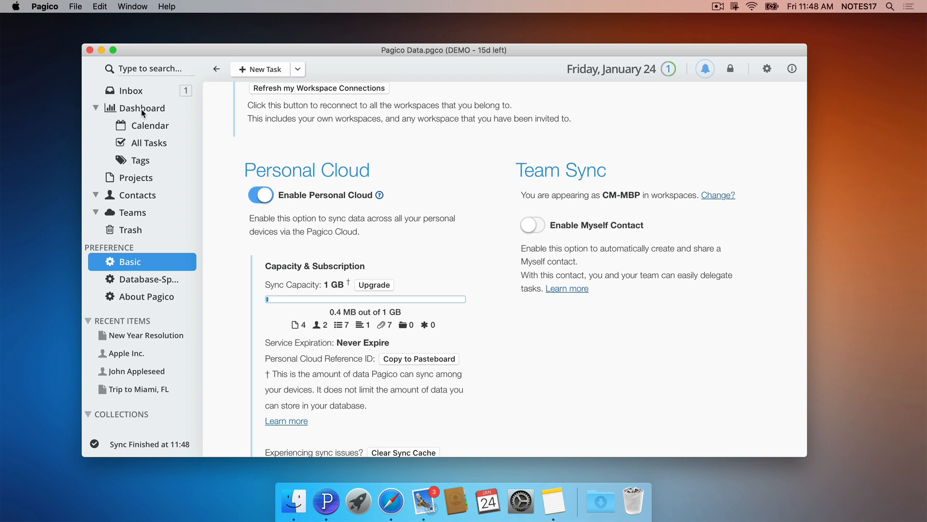
# - Show the Dashboard's 6-week timeline of Inbox and Trip to Miami tasks
pyautogui.click(142, 107)
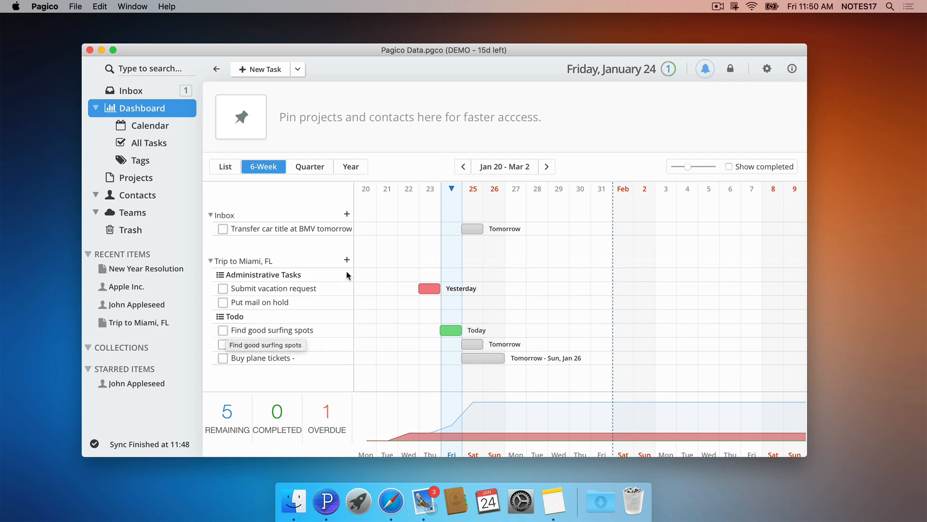
# - Create the Book hotel task under Trip to Miami and adjust task dates so none are overdue
pyautogui.click(347, 260)
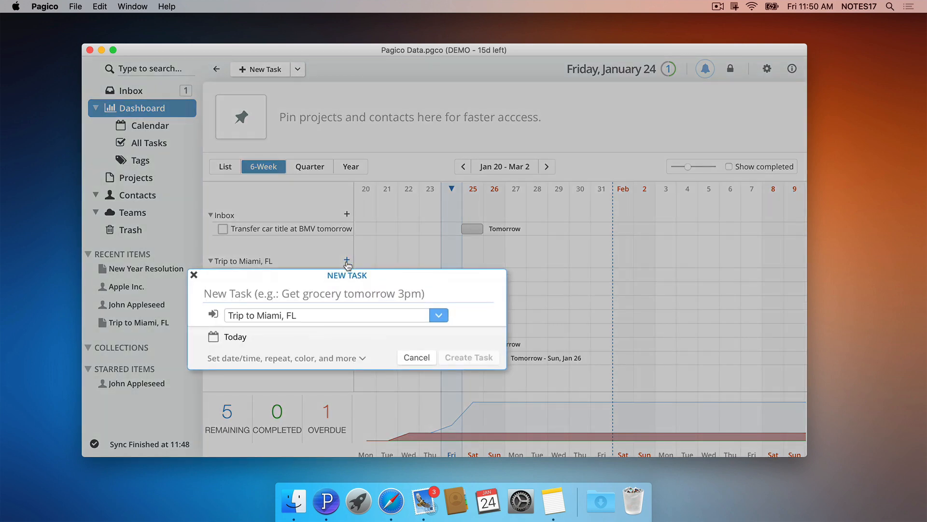
pyautogui.click(415, 357)
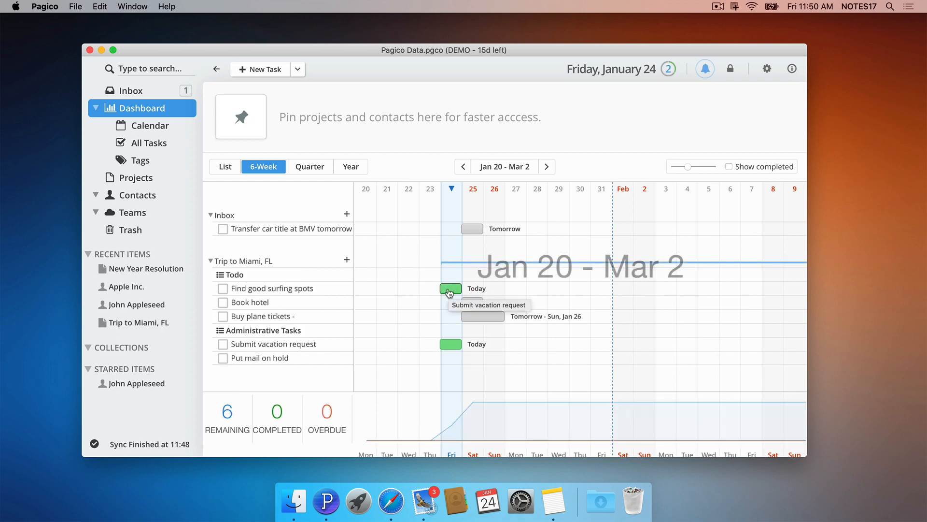
pyautogui.rightClick(451, 289)
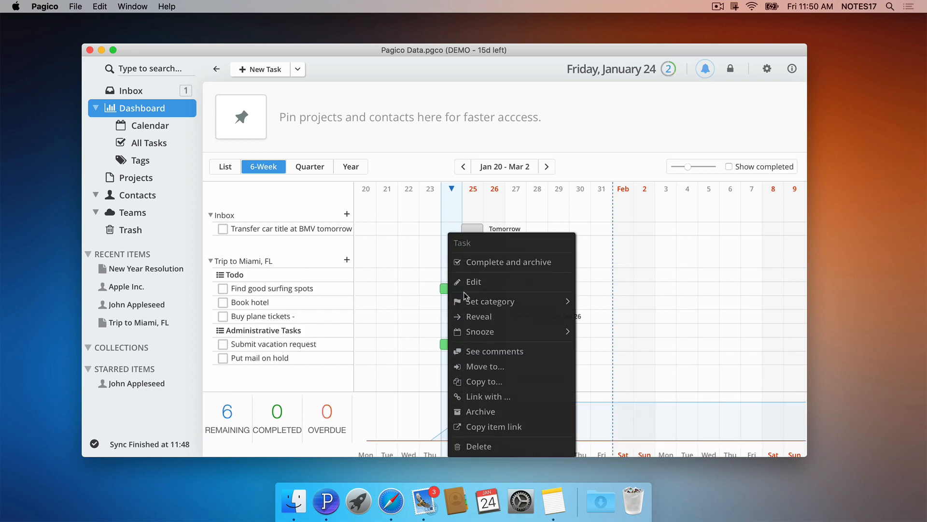
pyautogui.moveTo(480, 331)
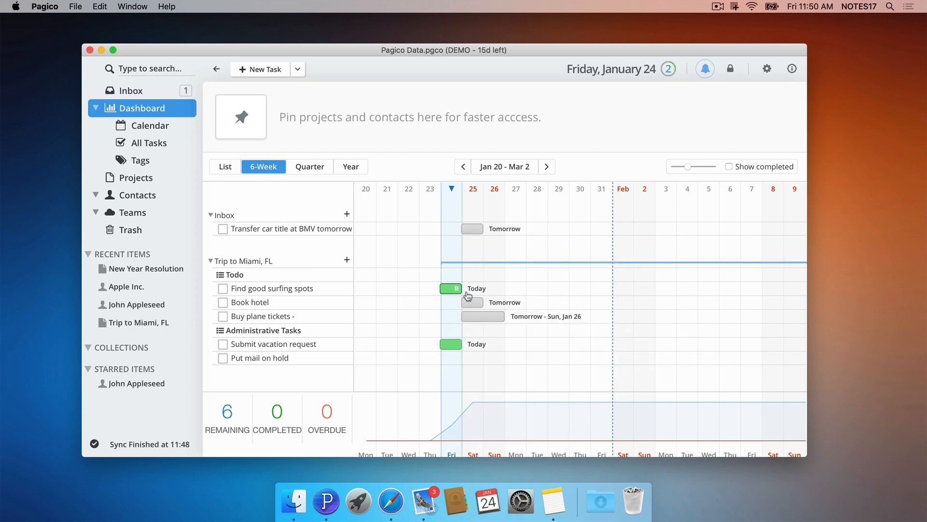
pyautogui.moveTo(455, 288)
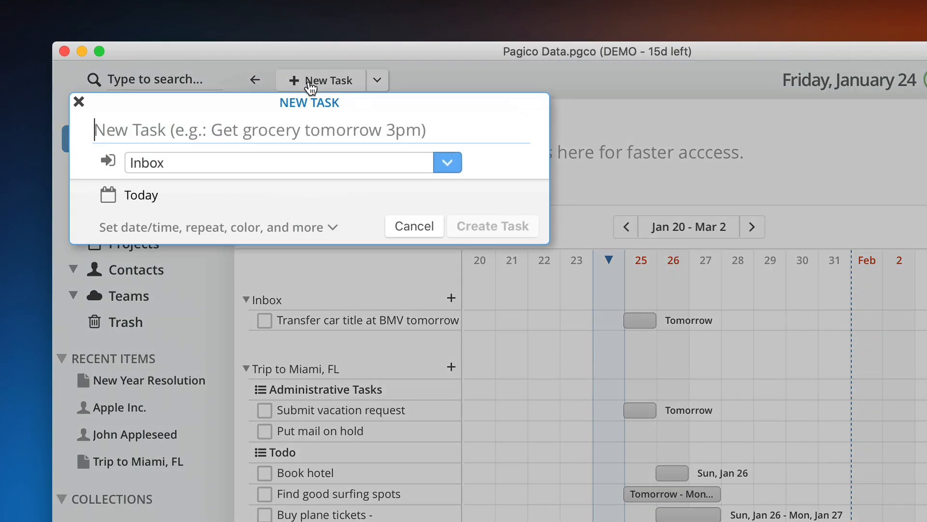
# - Draft 'Oil change tomorrow 3pm - 5pm' to preview date parsing, then dismiss it unadded
pyautogui.write('Oil change t')
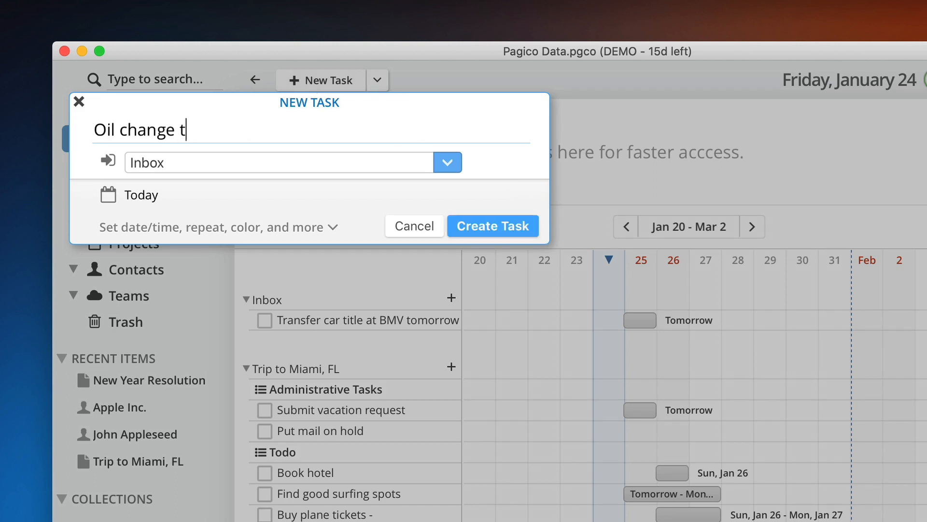
pyautogui.write('omorrow 3pm')
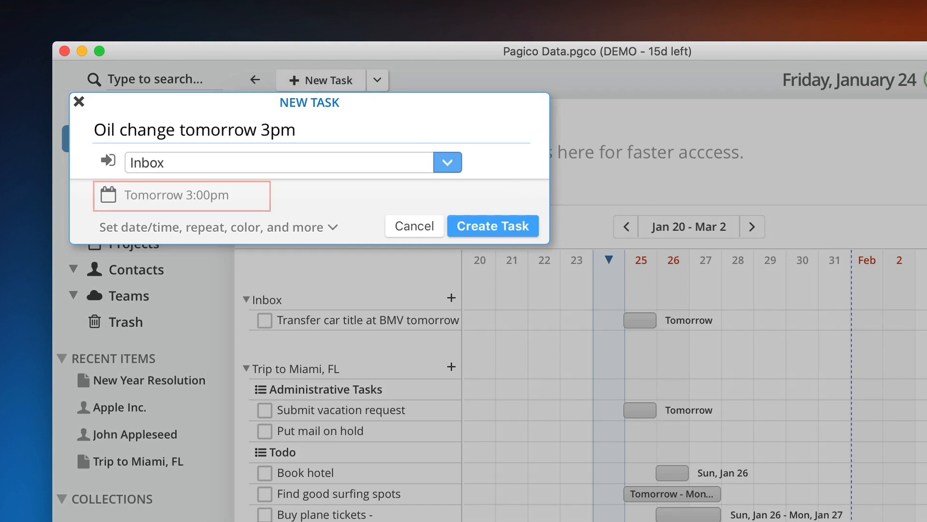
pyautogui.write('- 5pm')
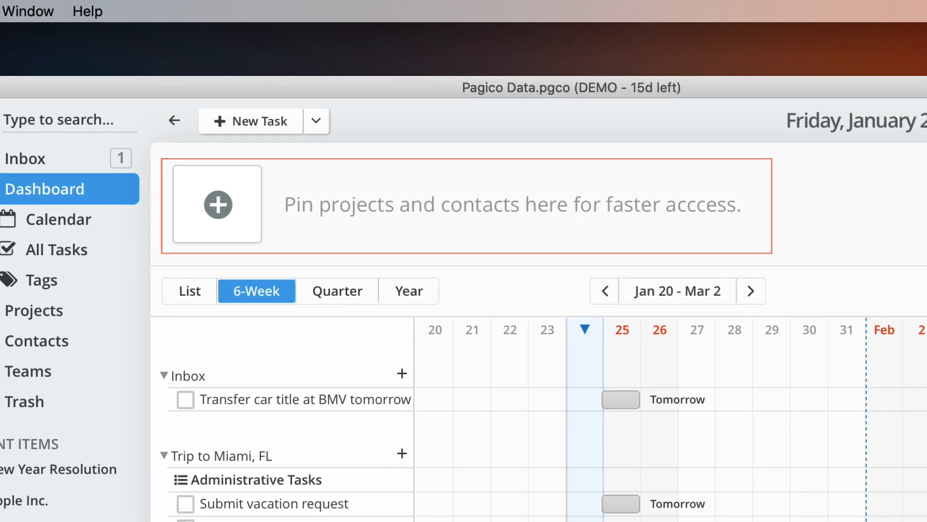
pyautogui.scroll(-3)
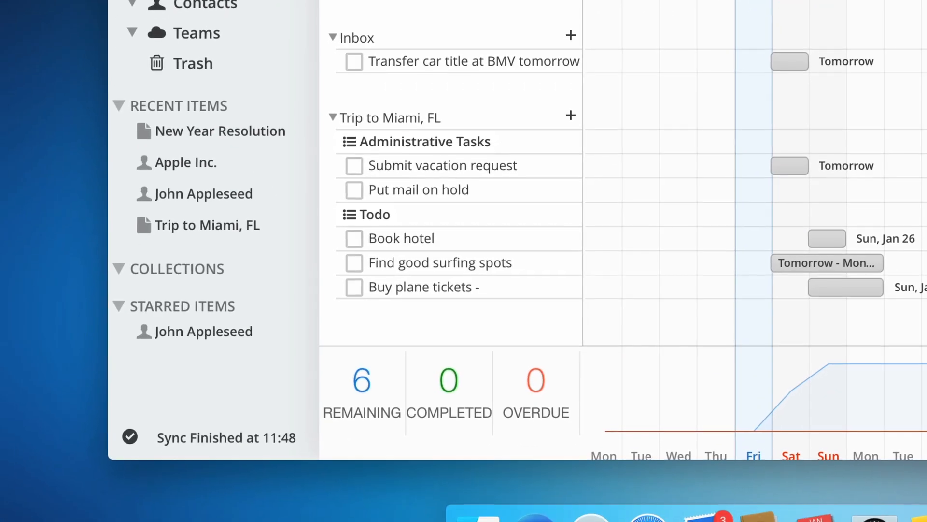